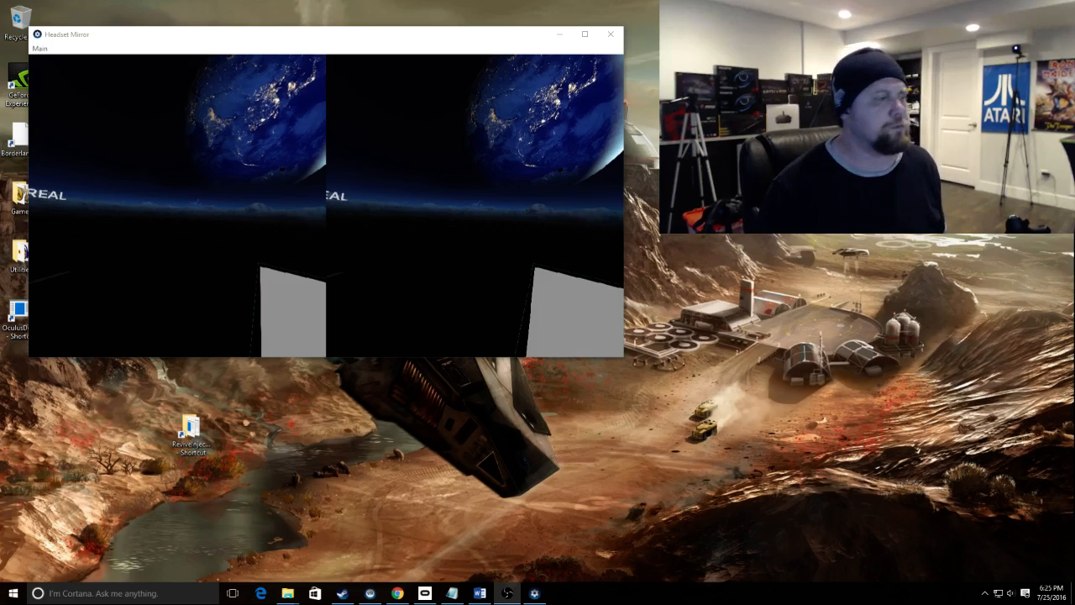
Open the REVIVE VIVE TUTORIAL Word document from the taskbar and focus it.
left_click(479, 593)
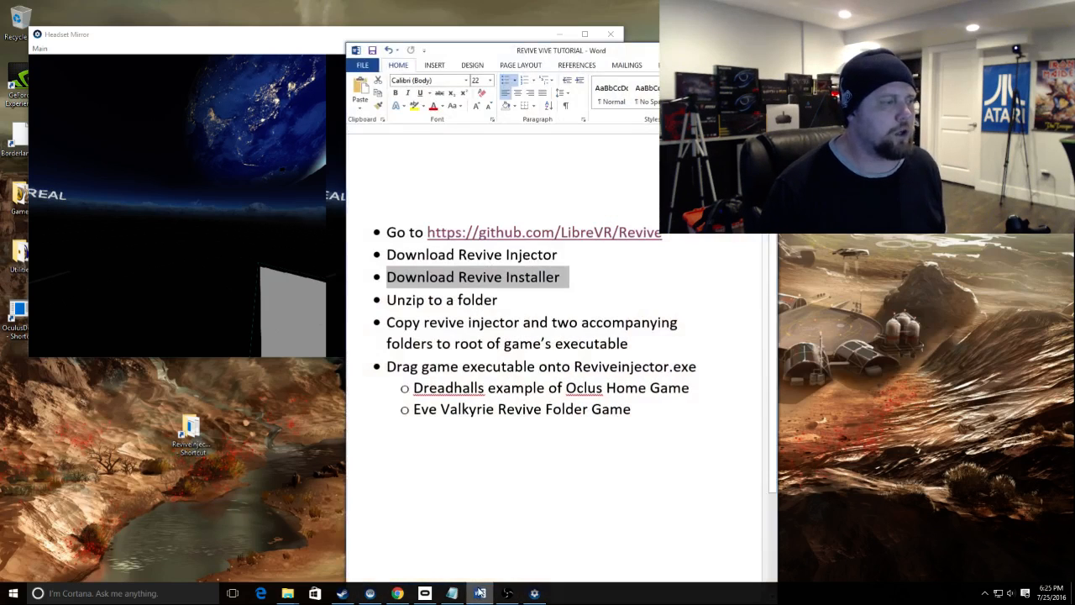
left_click(499, 300)
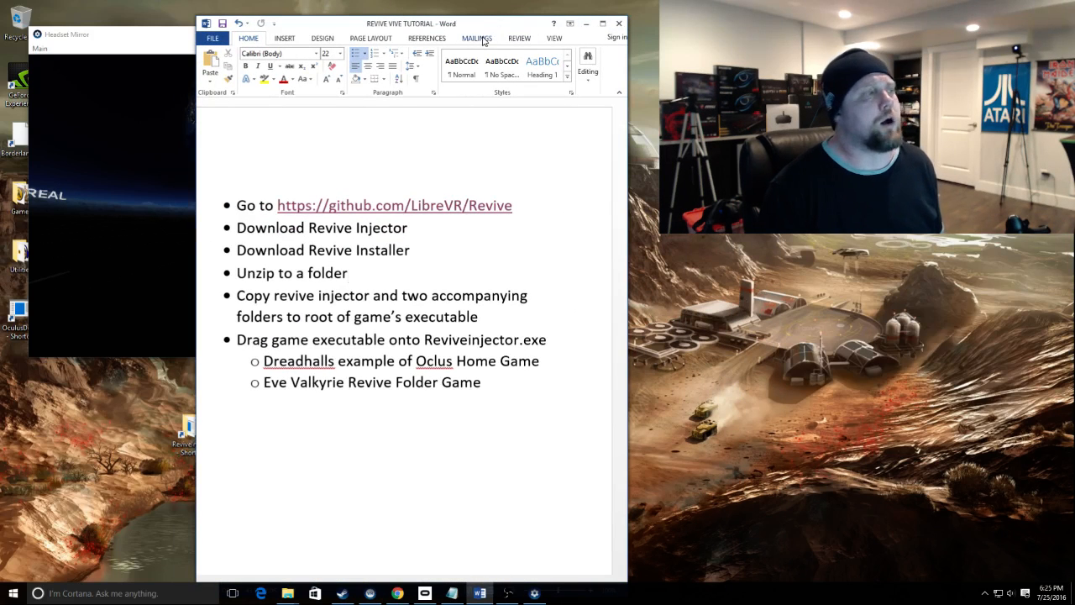
mouse_move(426, 251)
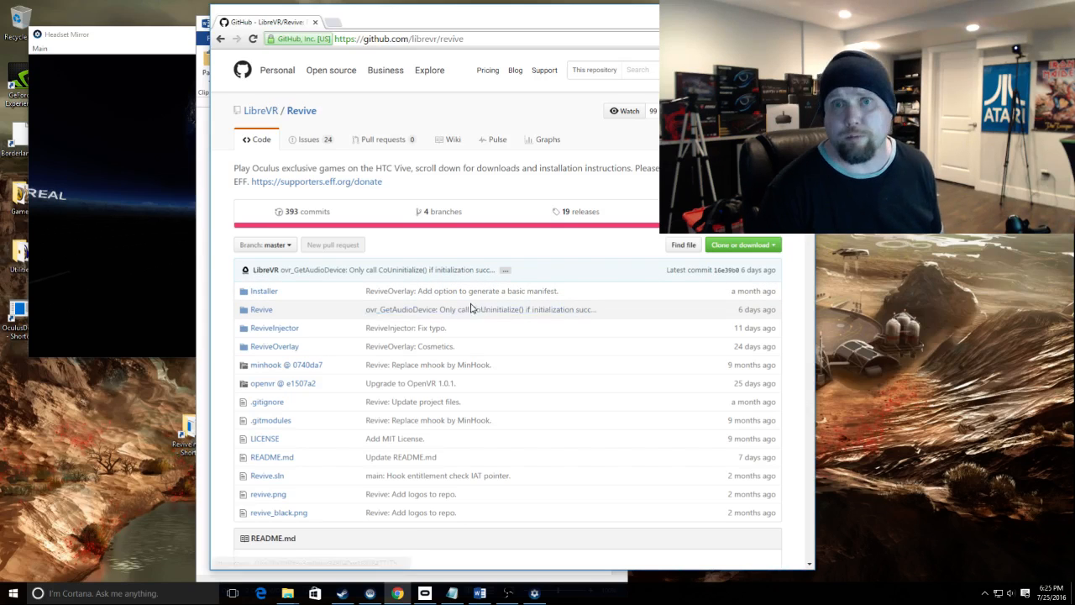
mouse_move(458, 296)
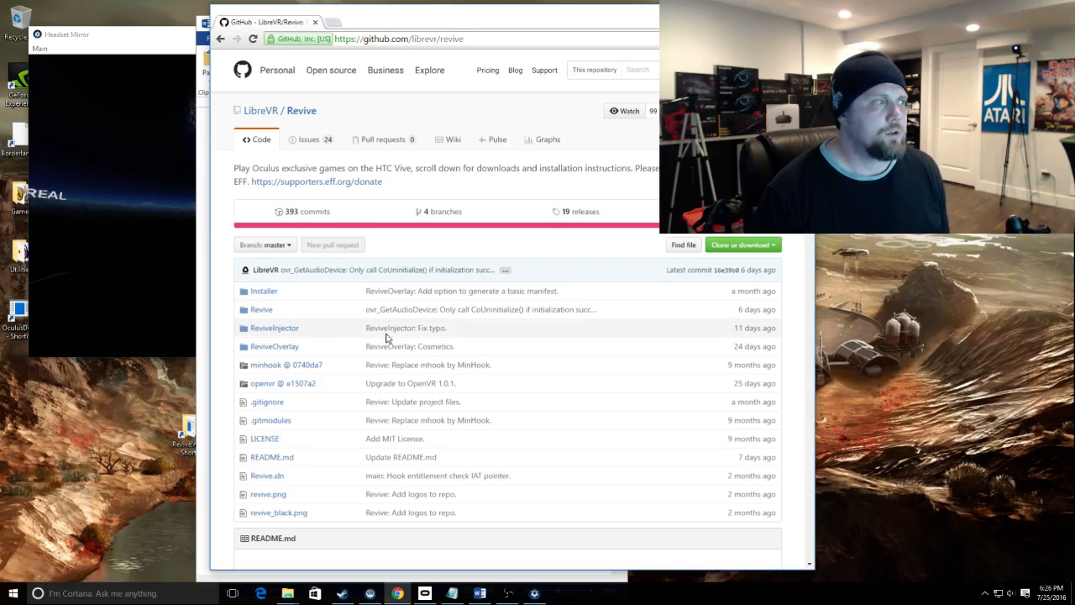
mouse_move(261, 309)
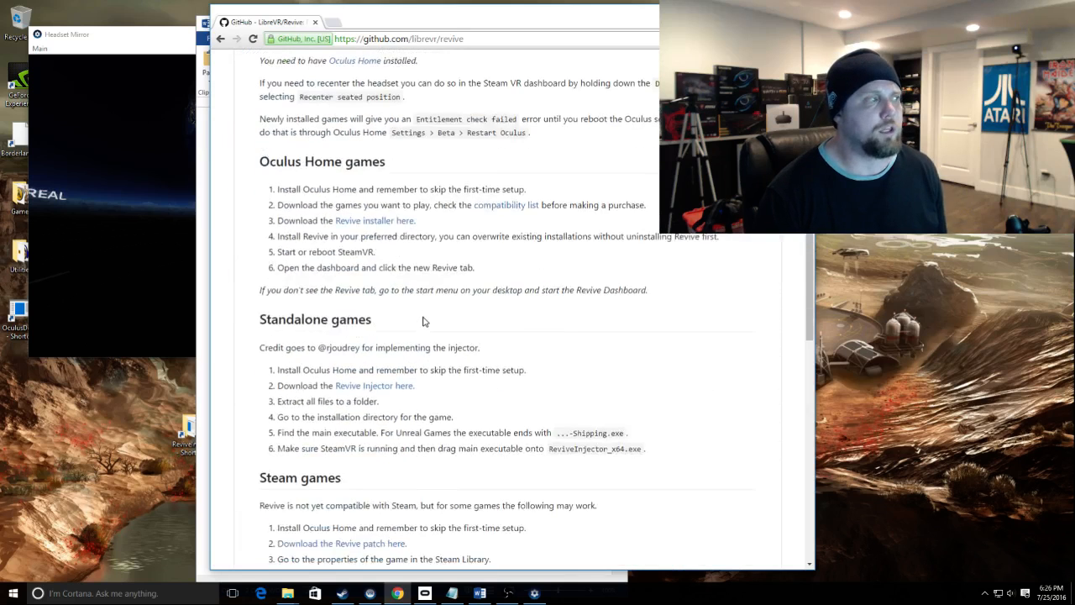
scroll("down", 3)
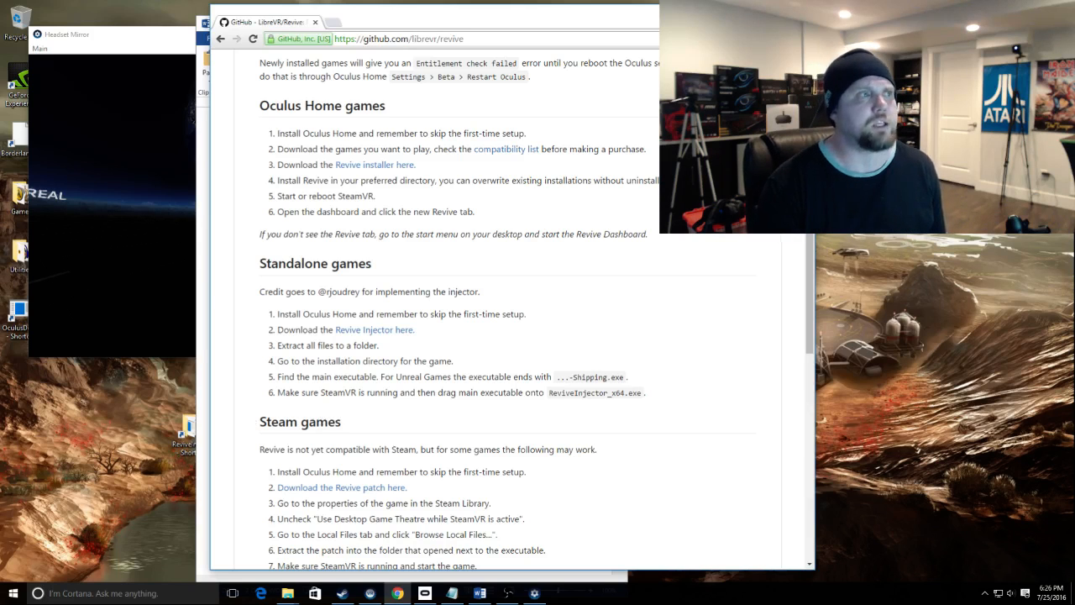
Switch to the File Explorer window showing Downloads > Revive Downloaded Files.
left_click(479, 592)
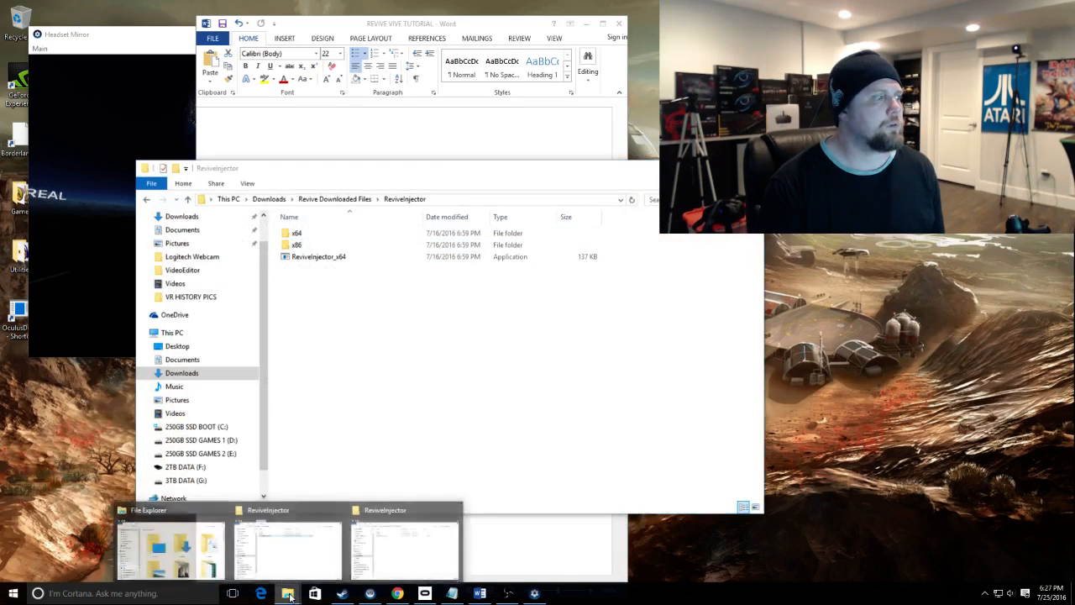
left_click(403, 547)
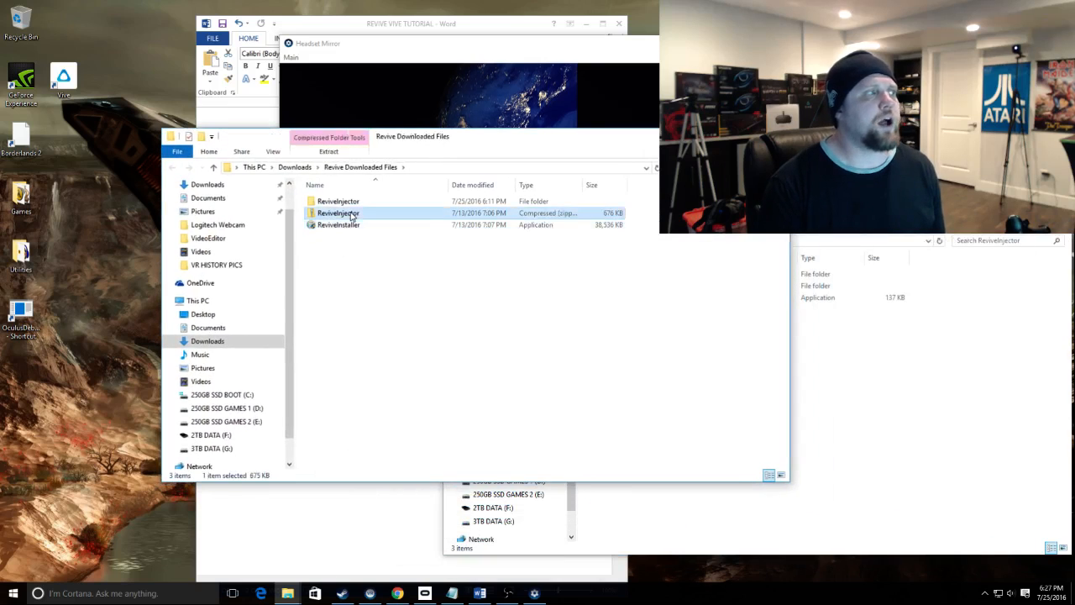
Select ReviveInstaller, then the ReviveInjector zip, and bring up its extract menu.
left_click(337, 224)
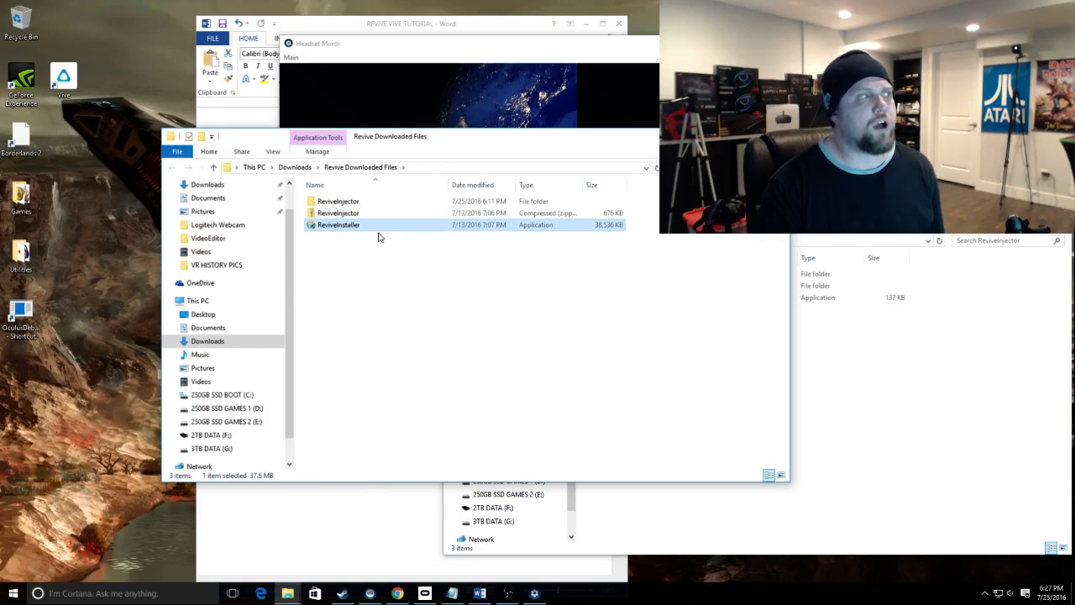
left_click(337, 213)
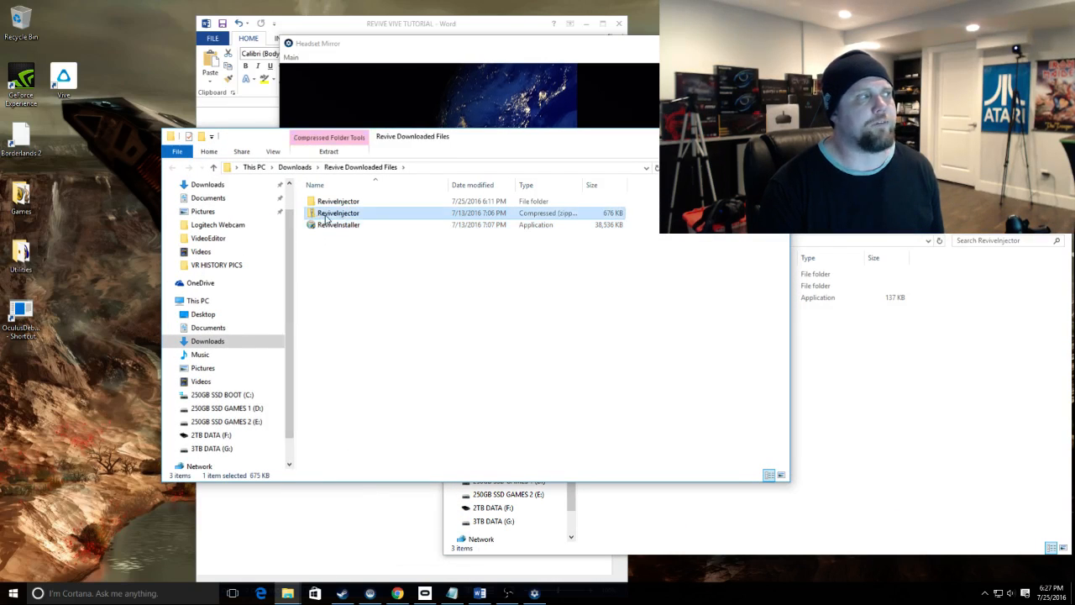
mouse_move(336, 213)
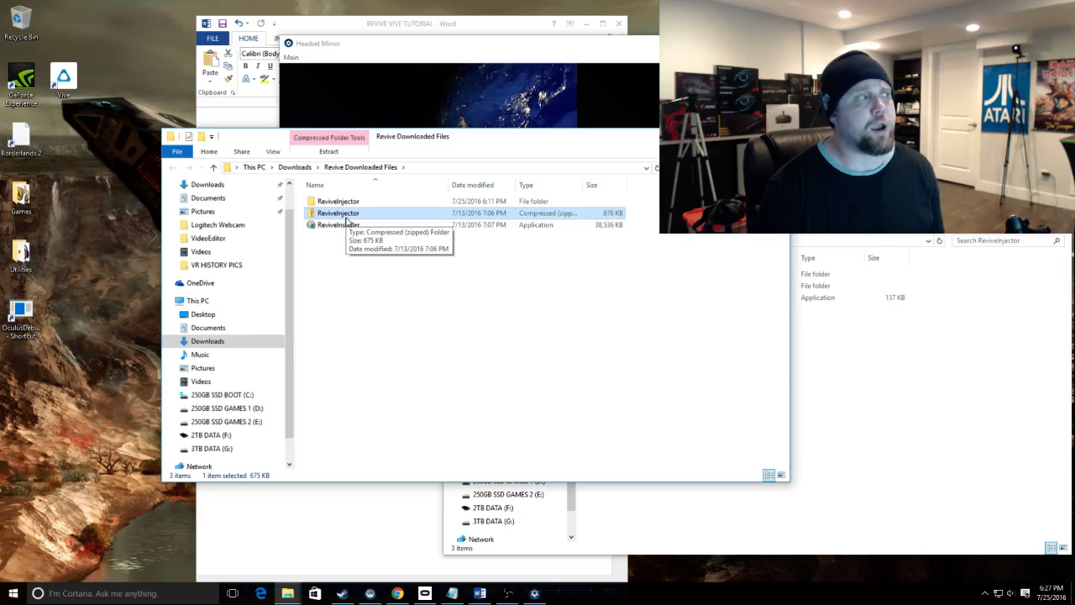
right_click(336, 212)
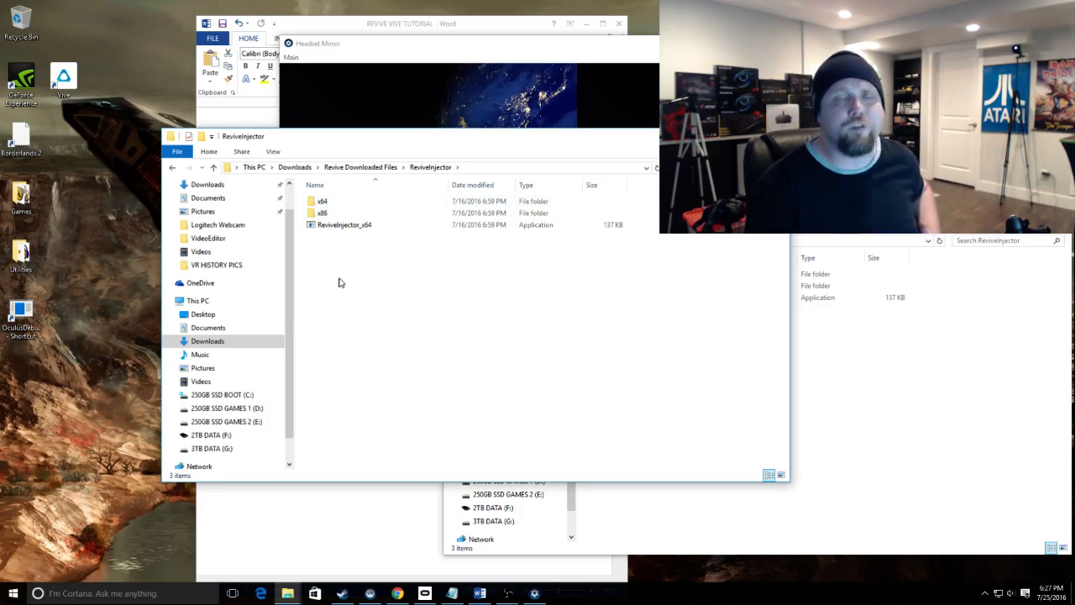
mouse_move(343, 281)
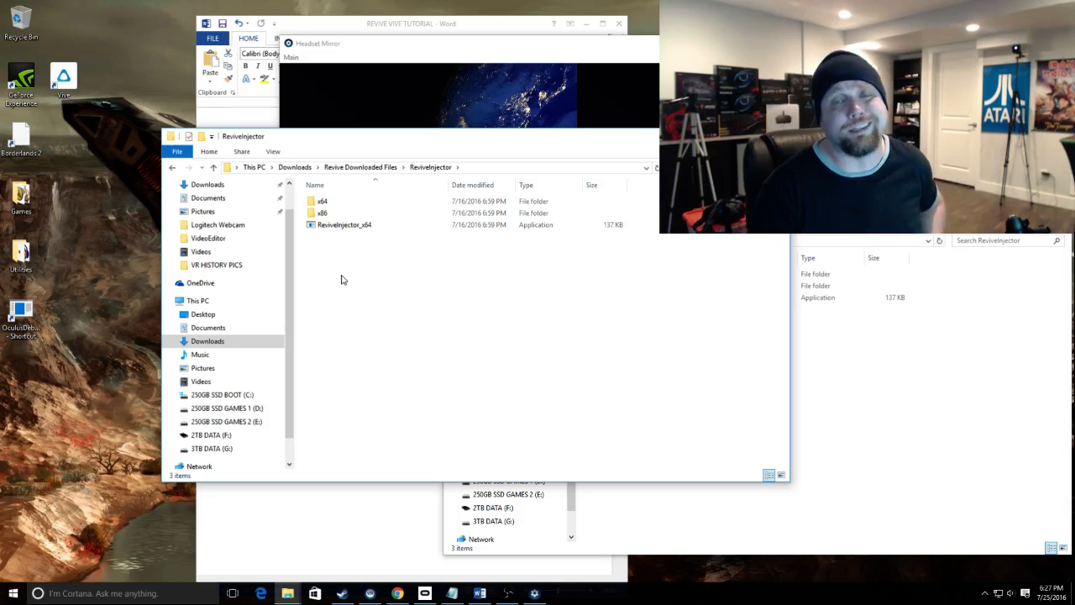
mouse_move(348, 266)
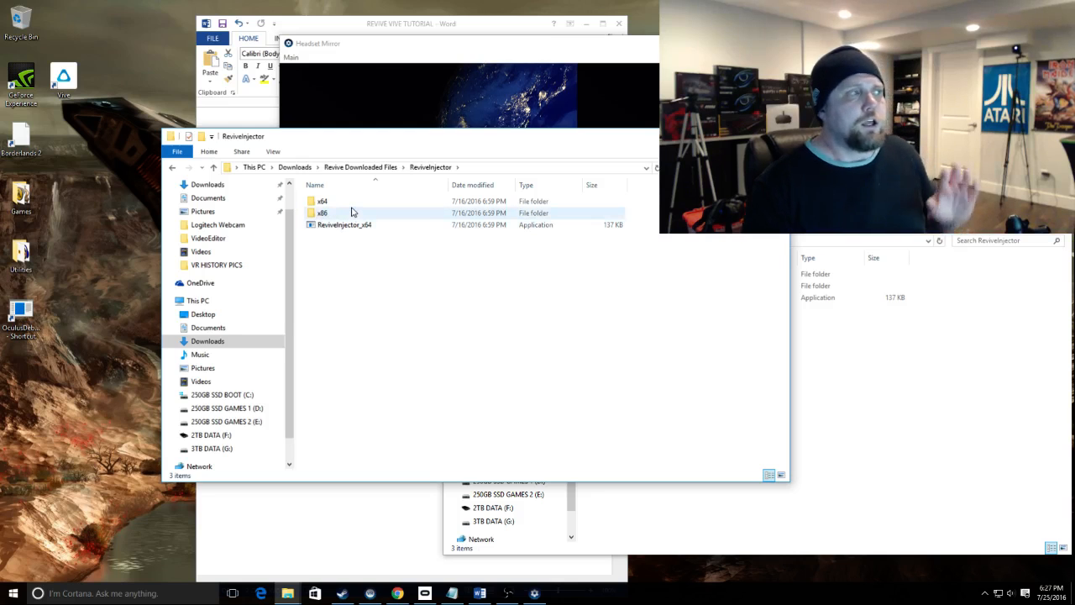
mouse_move(353, 212)
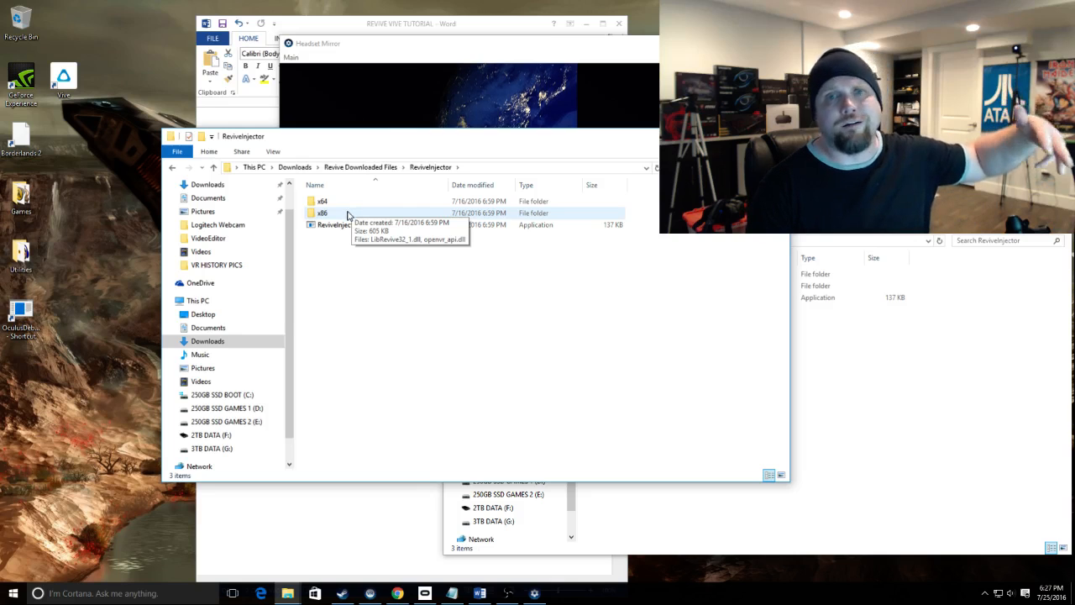
mouse_move(349, 216)
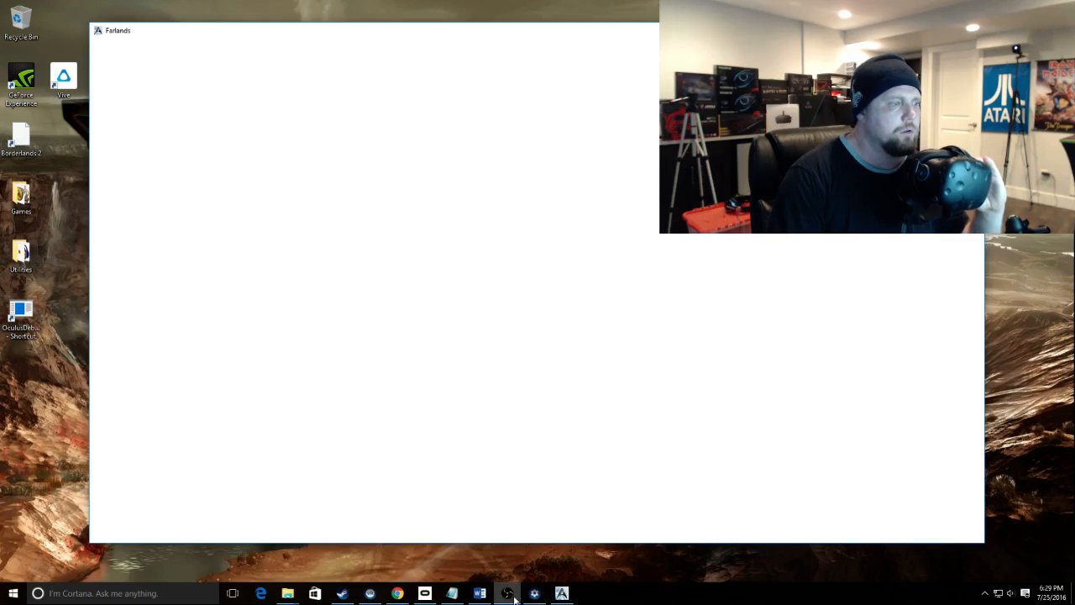
mouse_move(596, 445)
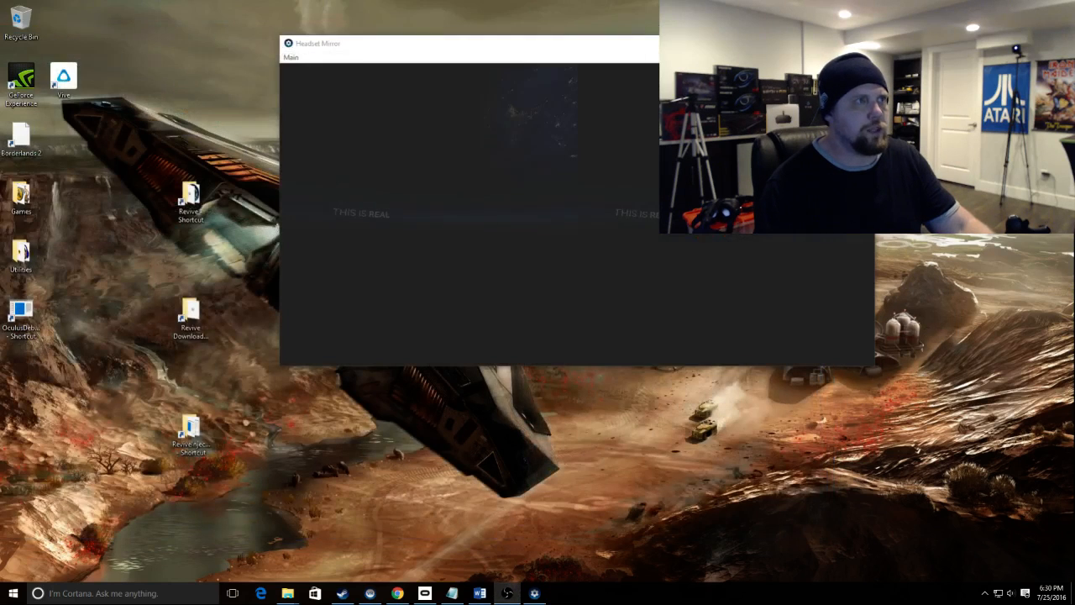
left_click_drag(469, 44, 309, 60)
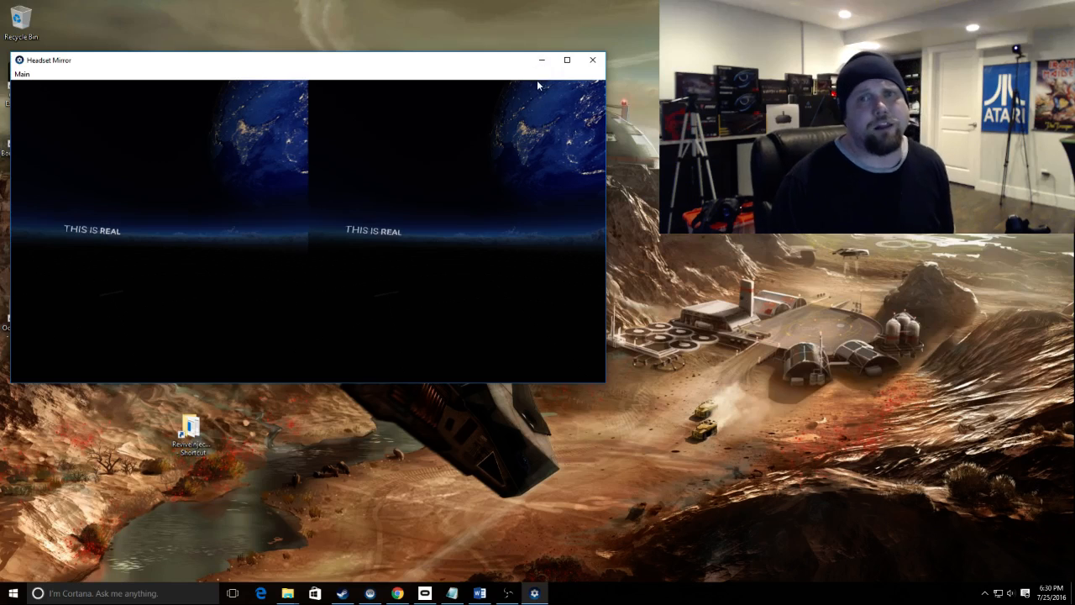
mouse_move(356, 287)
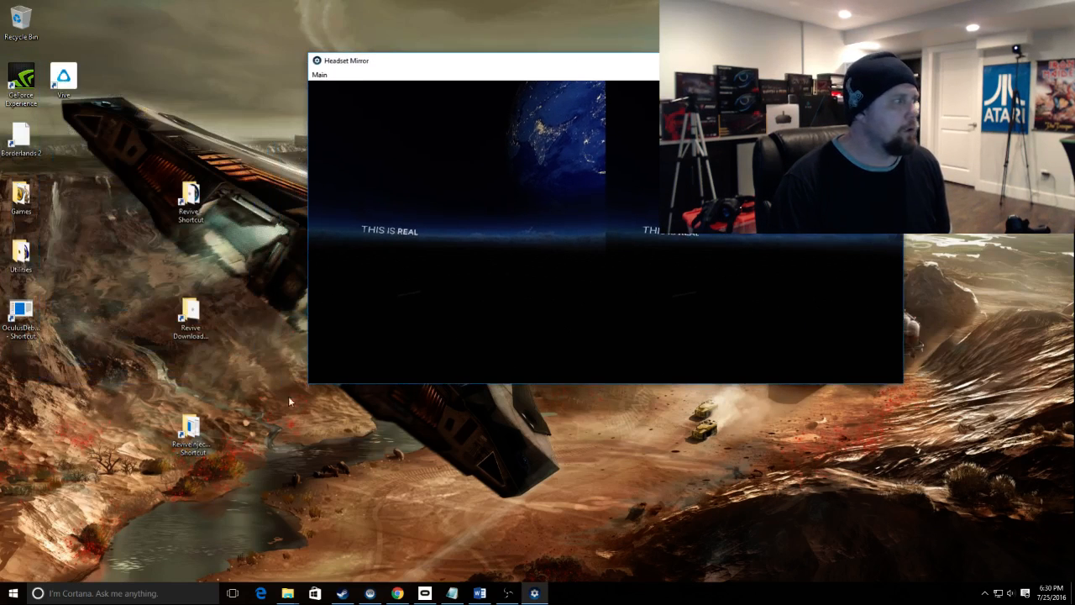
mouse_move(287, 593)
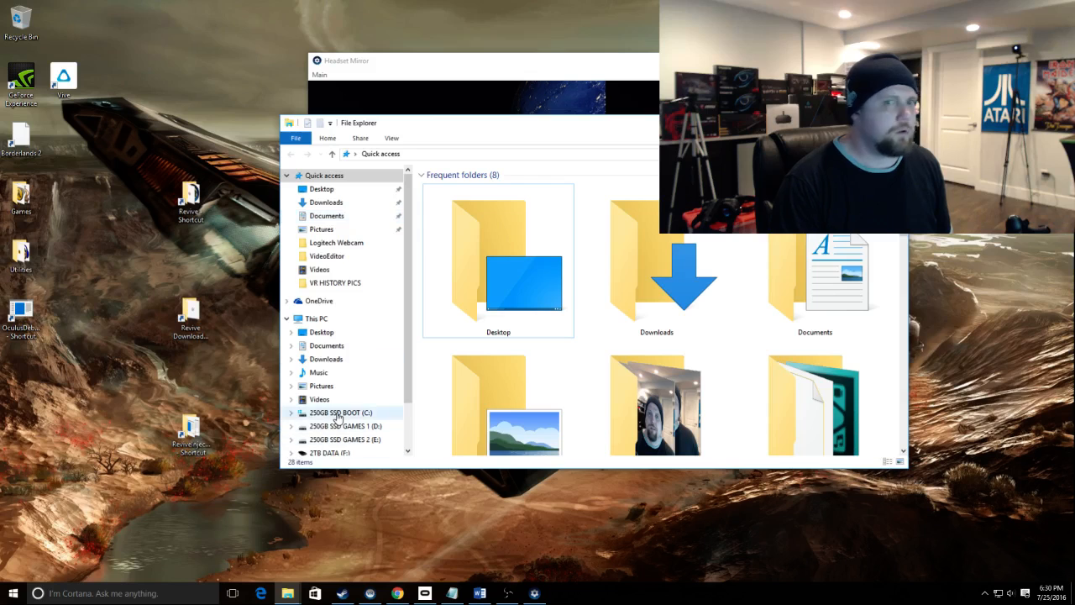
Navigate from the C: drive through Program Files to the oculus-farlands folder.
double_click(333, 413)
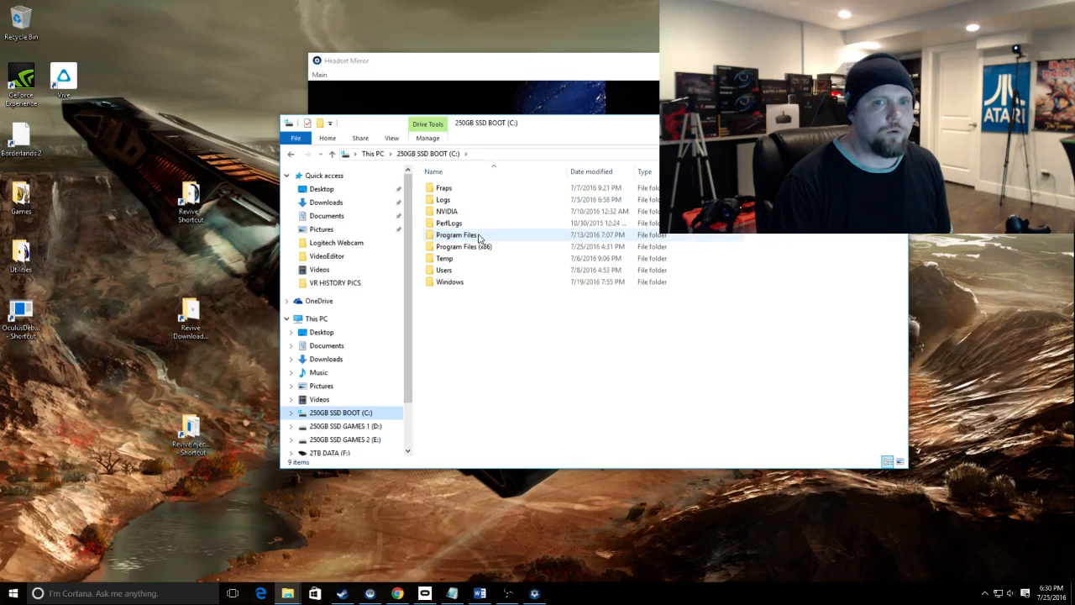
double_click(454, 234)
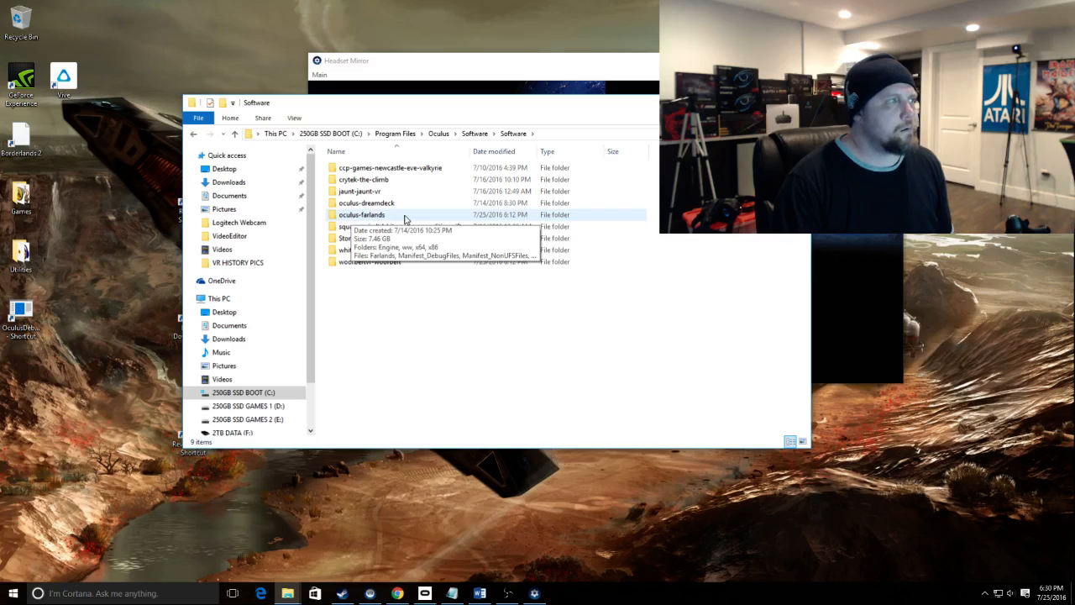
double_click(362, 214)
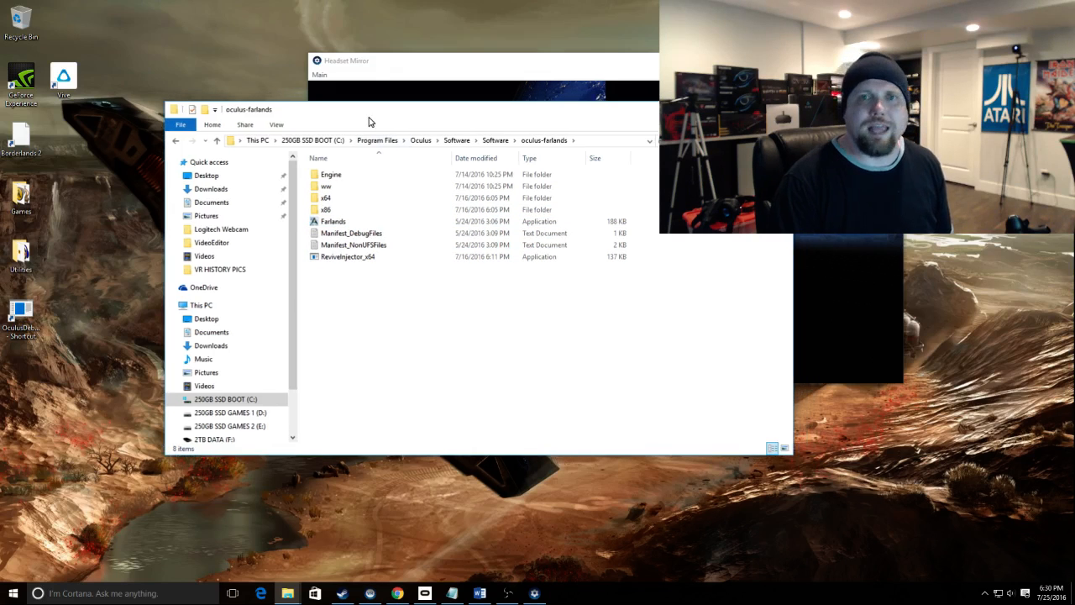
left_click(331, 221)
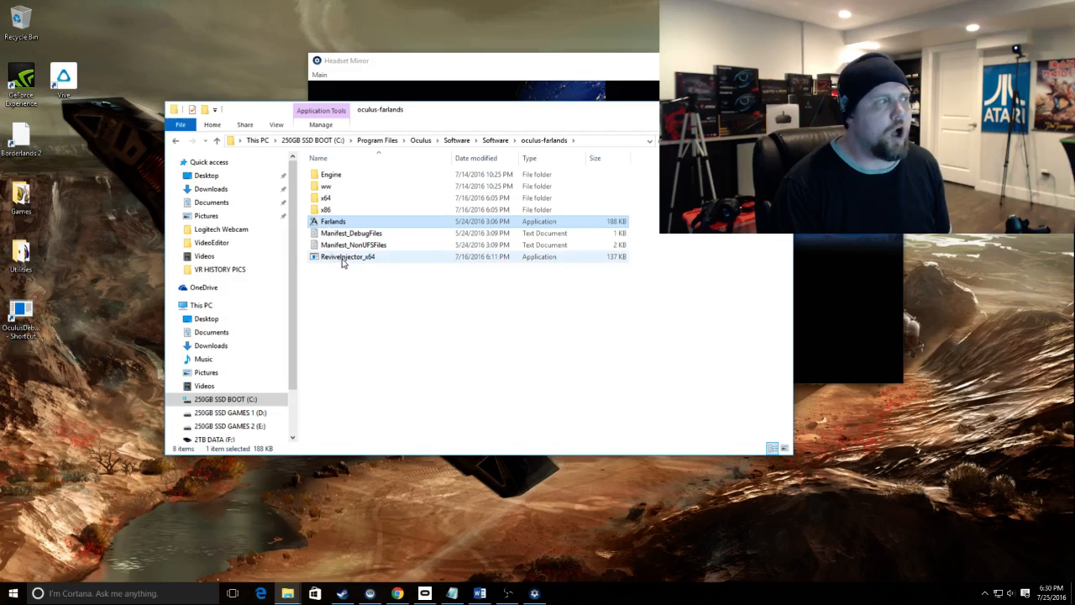
left_click(326, 197)
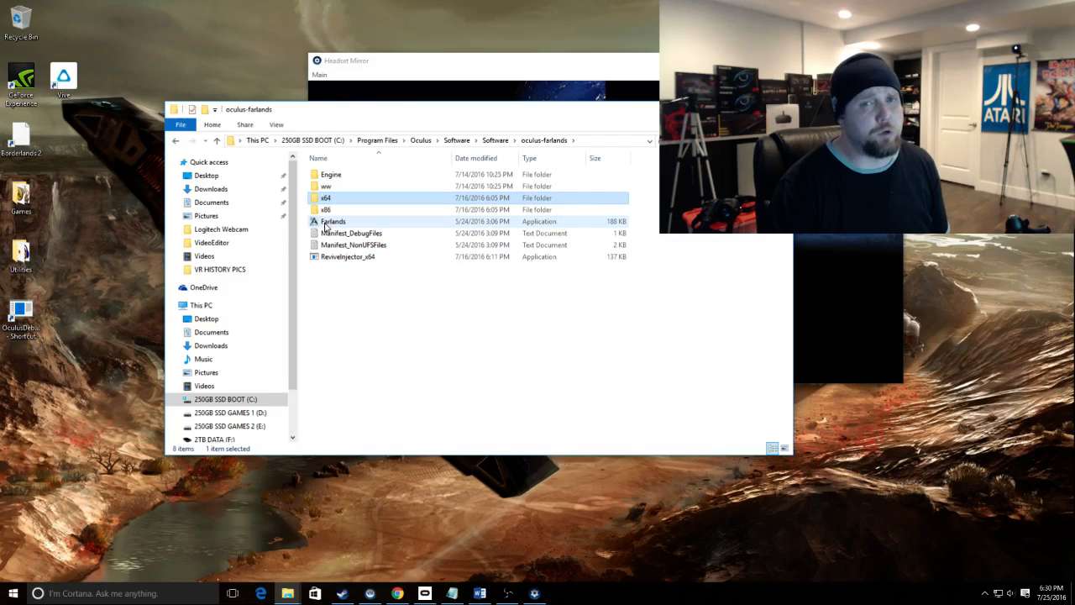
left_click(332, 221)
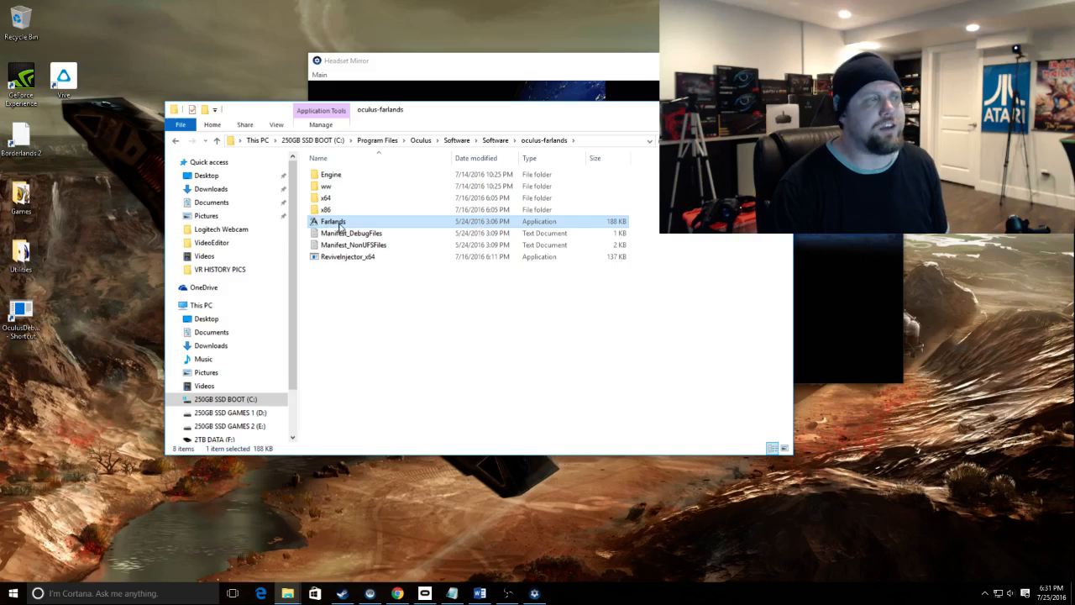
mouse_move(341, 225)
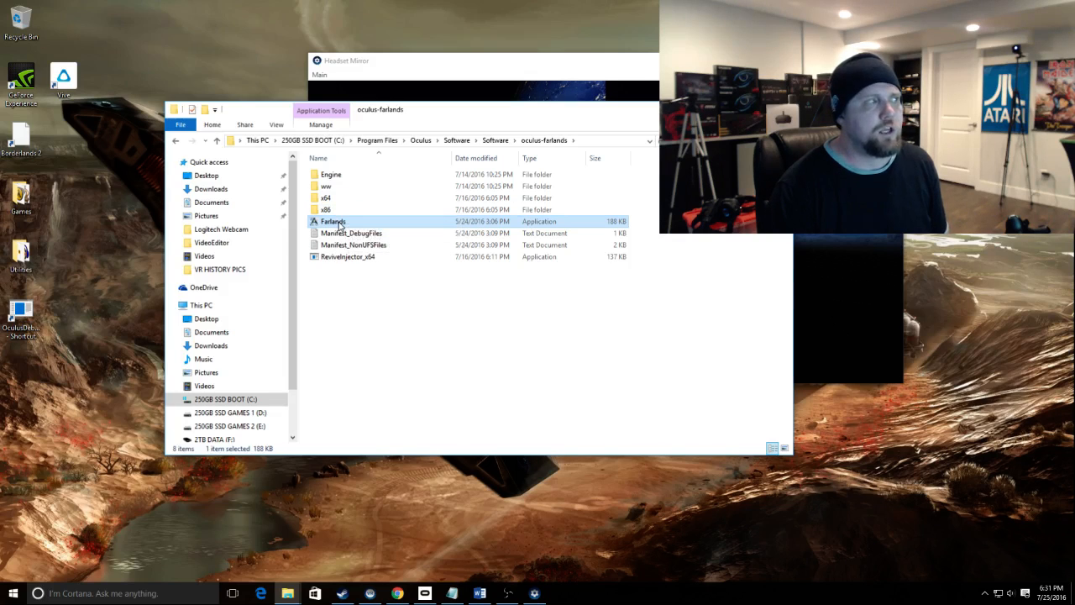
left_click_drag(334, 221, 353, 256)
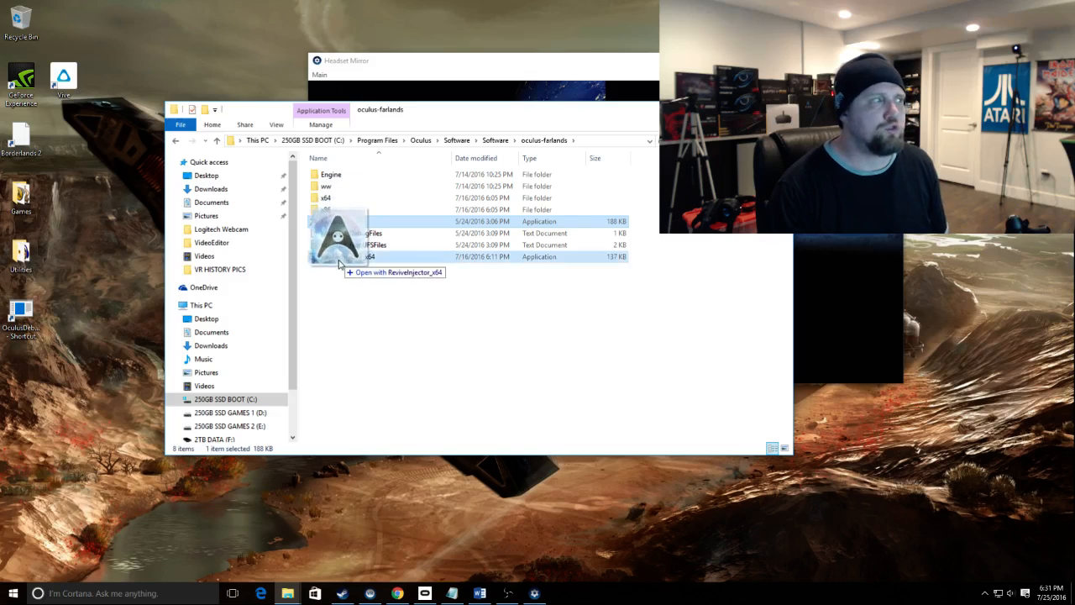
double_click(331, 221)
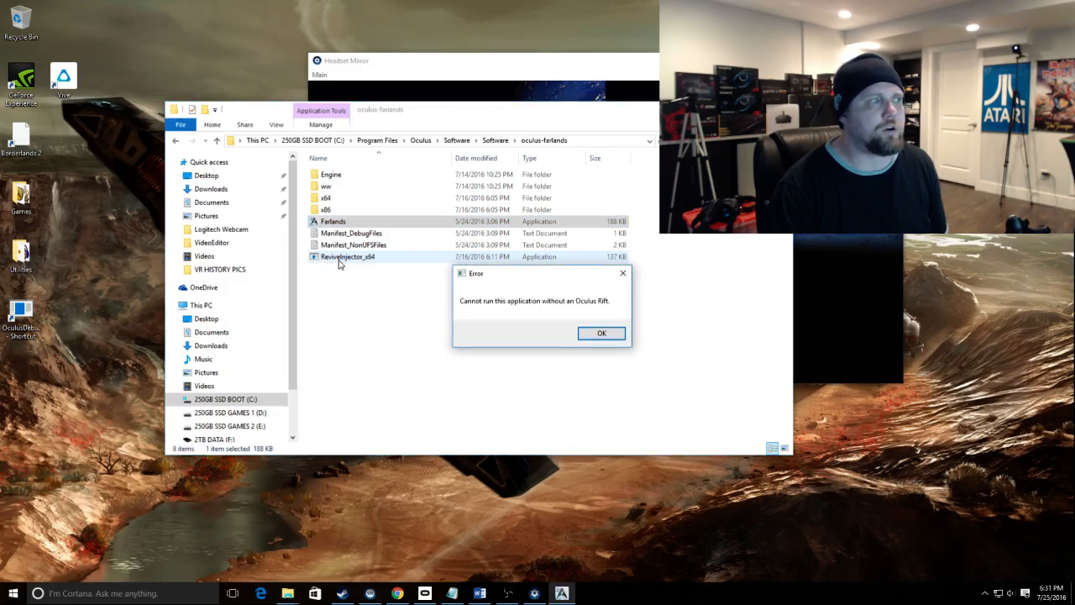
left_click(601, 333)
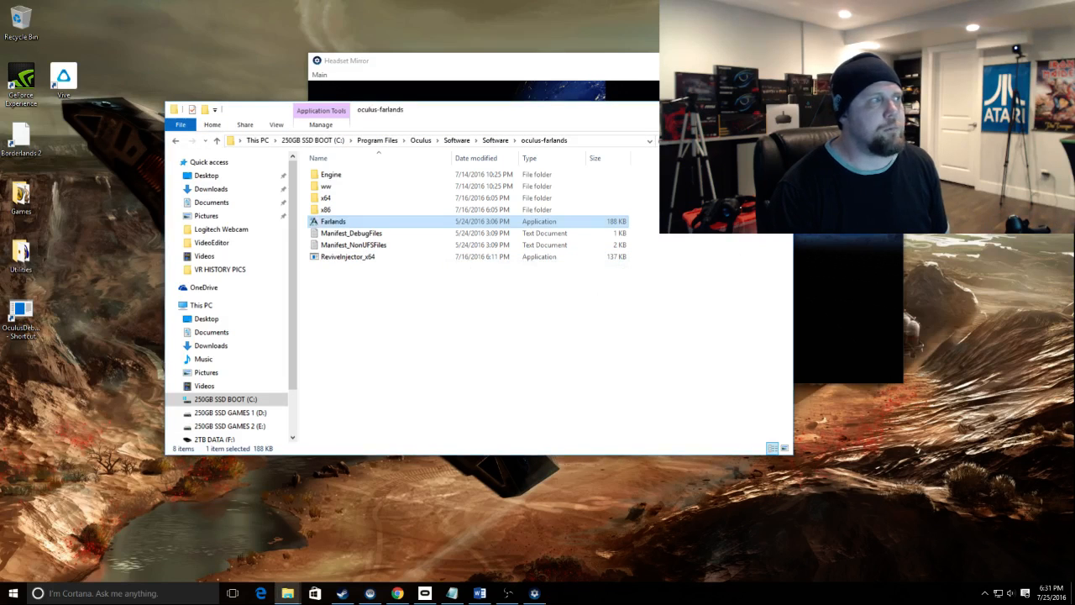
Go back to the Software folder and open woofbertvr-woofbert.
left_click(176, 140)
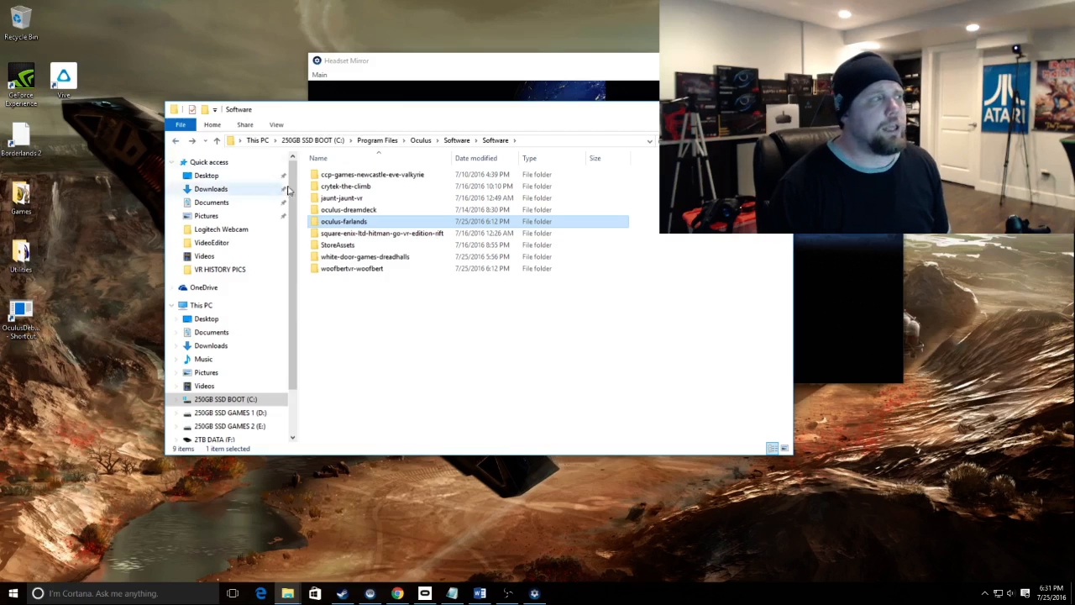
mouse_move(386, 281)
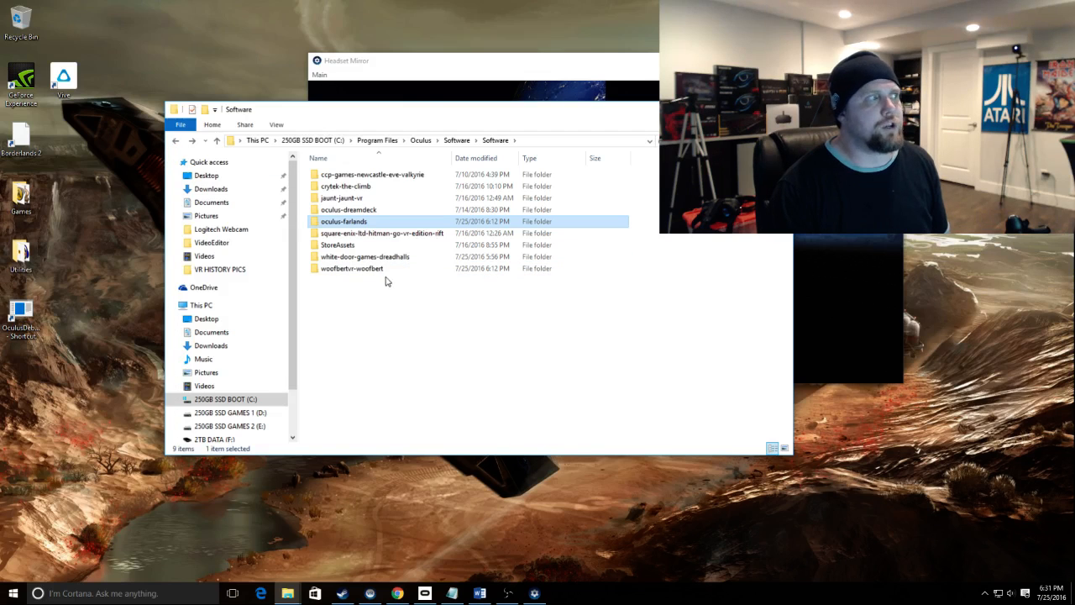
double_click(345, 209)
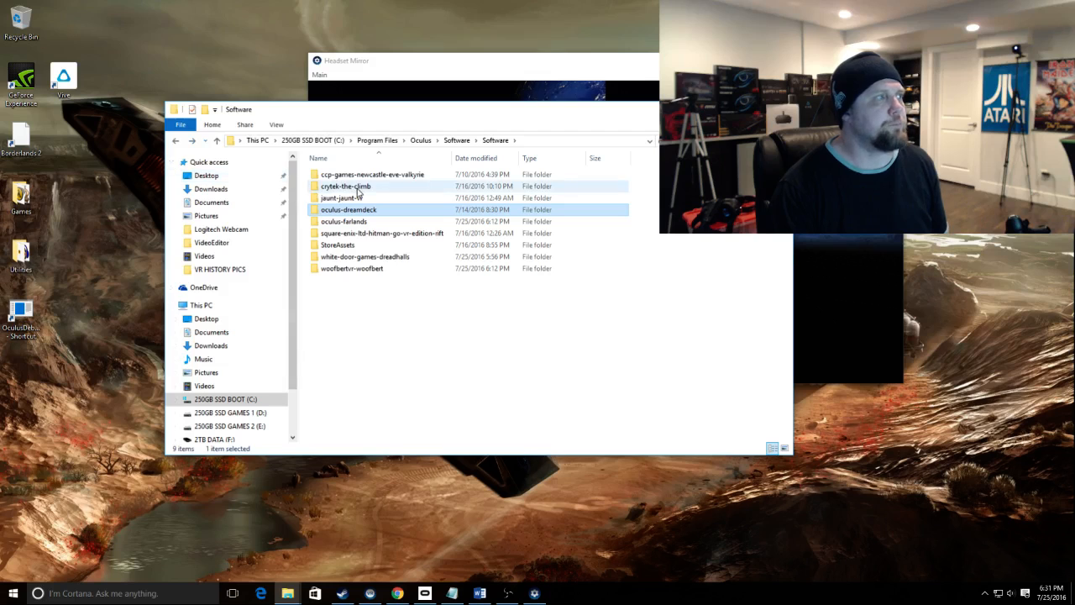
left_click(343, 186)
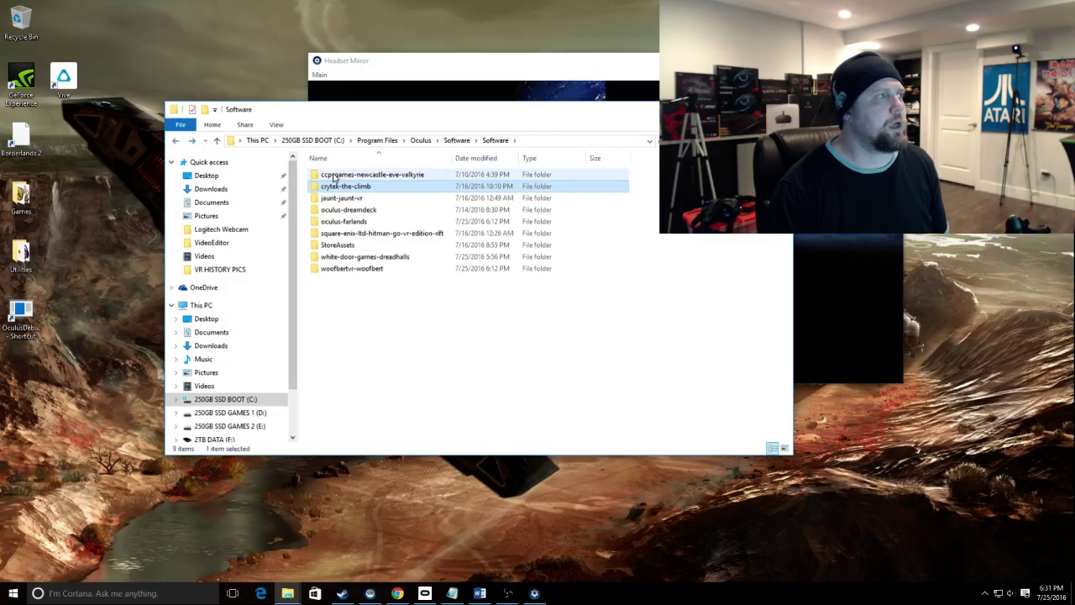
left_click(358, 268)
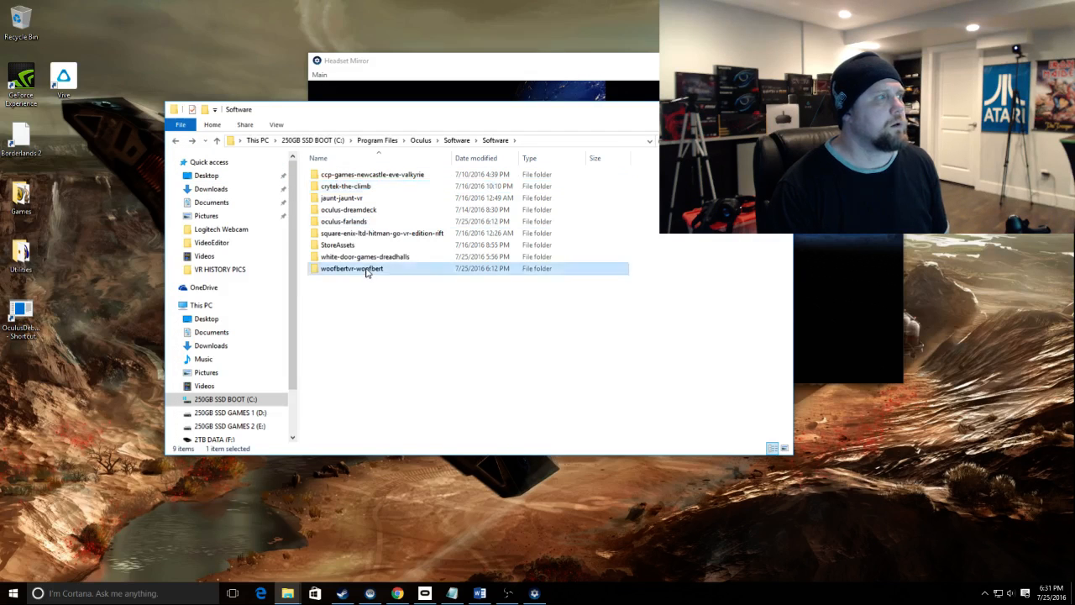
double_click(353, 268)
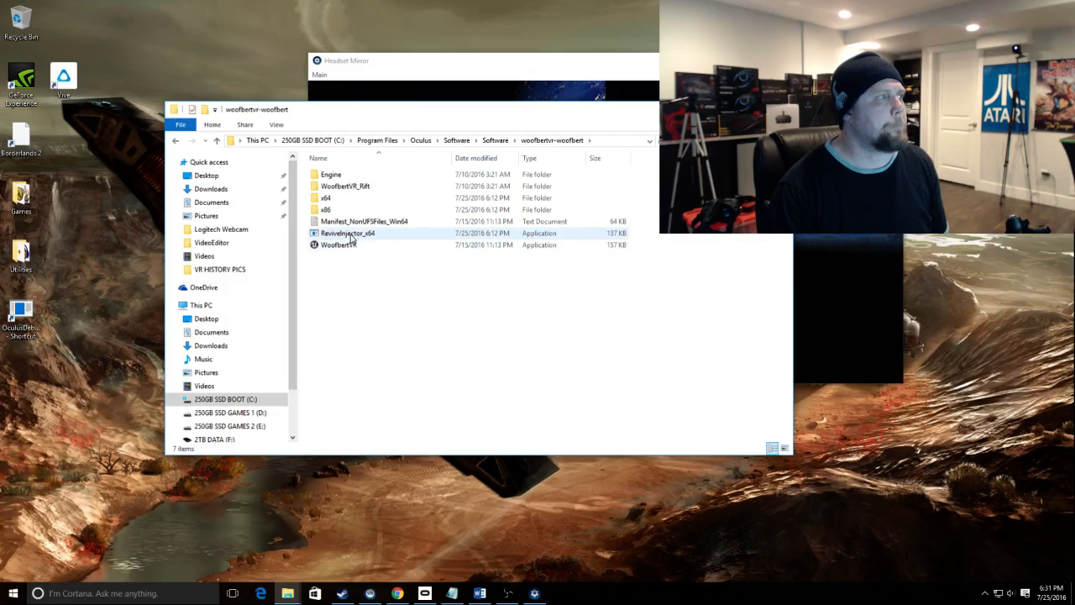
Launch WoofbertVR through ReviveInjector_x64 to open the WoofbertVR_Rift window.
left_click(338, 244)
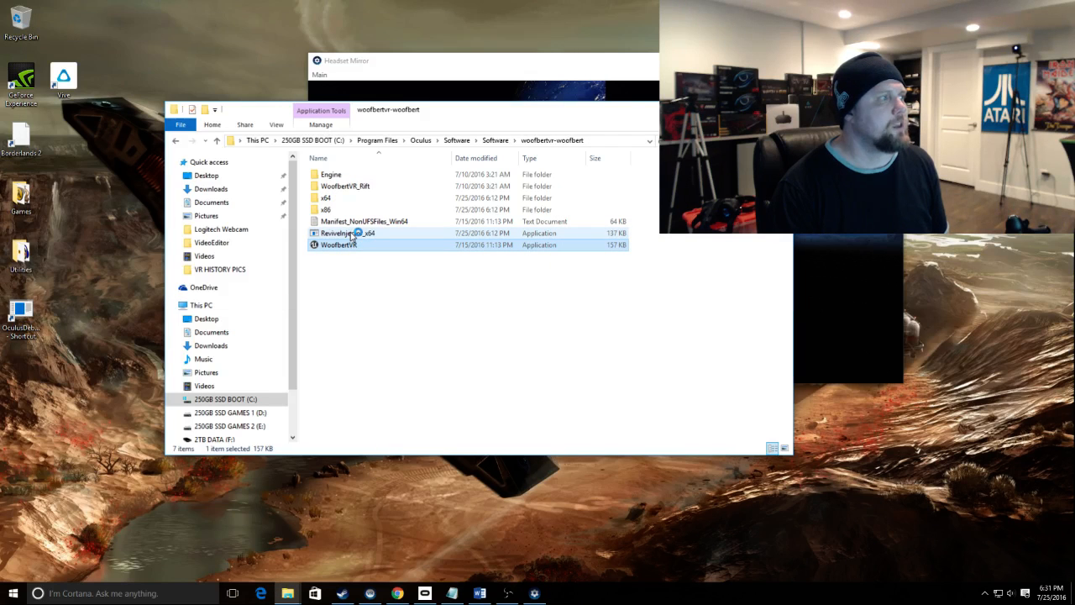
double_click(337, 244)
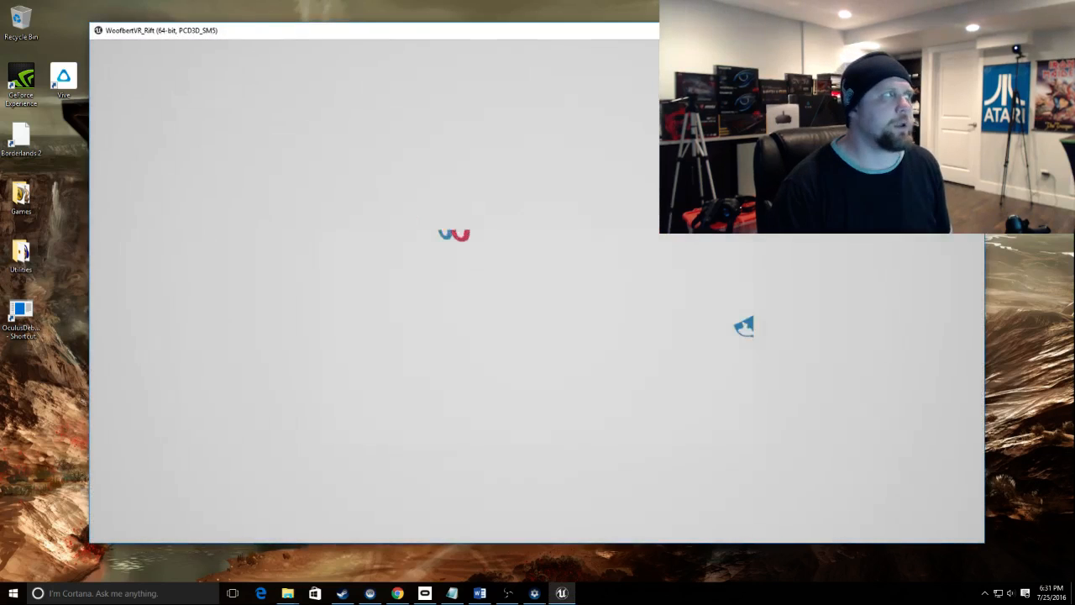